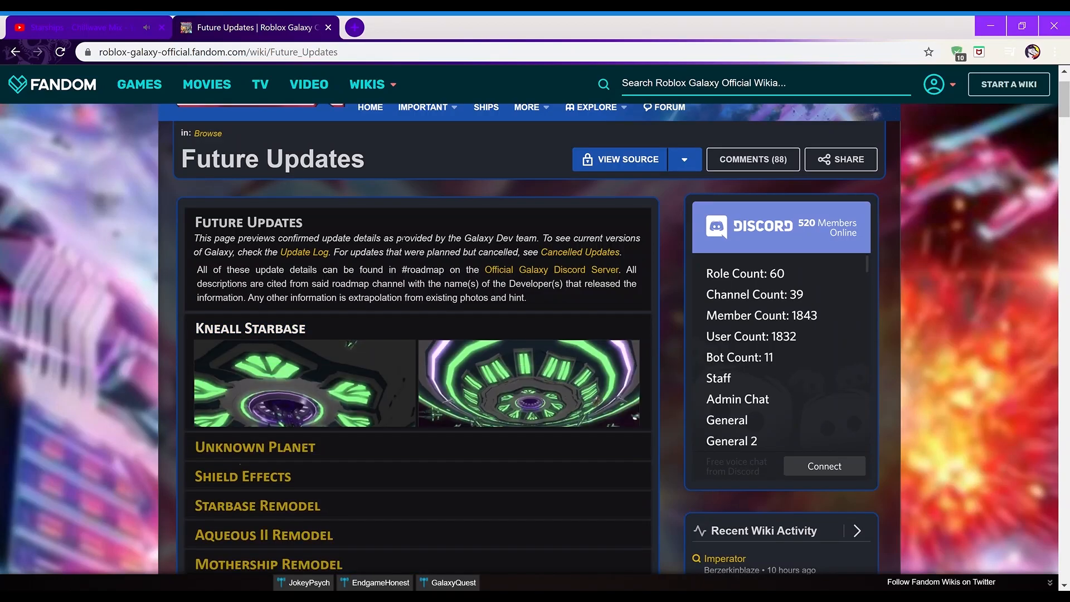
Step: Scroll past the Kneall Starbase images down to the Unknown Planet section
{"action": "scroll", "scroll_direction": "down", "scroll_amount": 3}
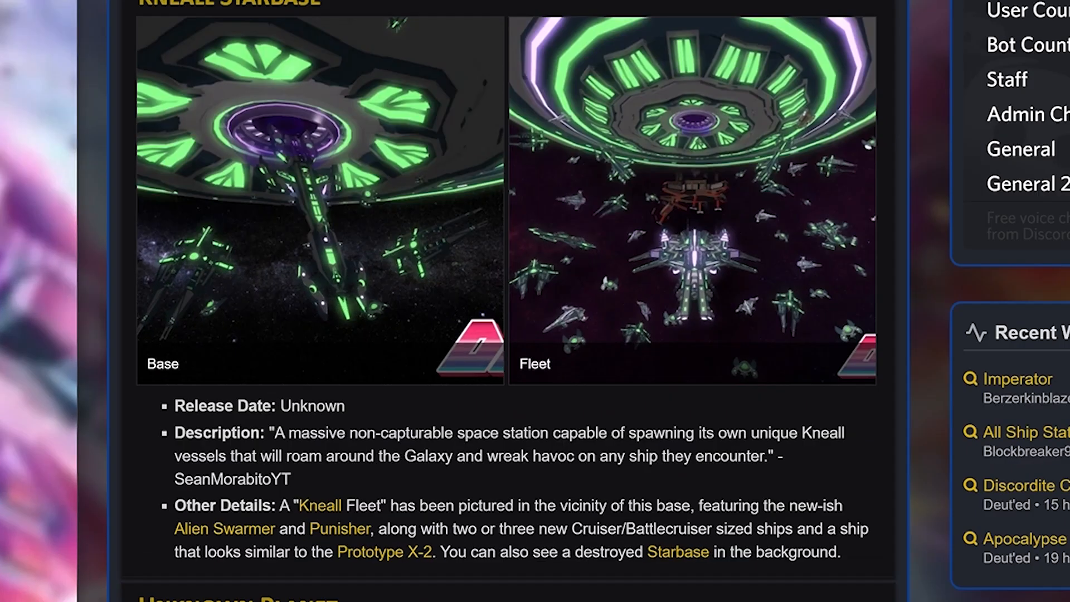
{"action": "scroll", "scroll_direction": "down", "scroll_amount": 3}
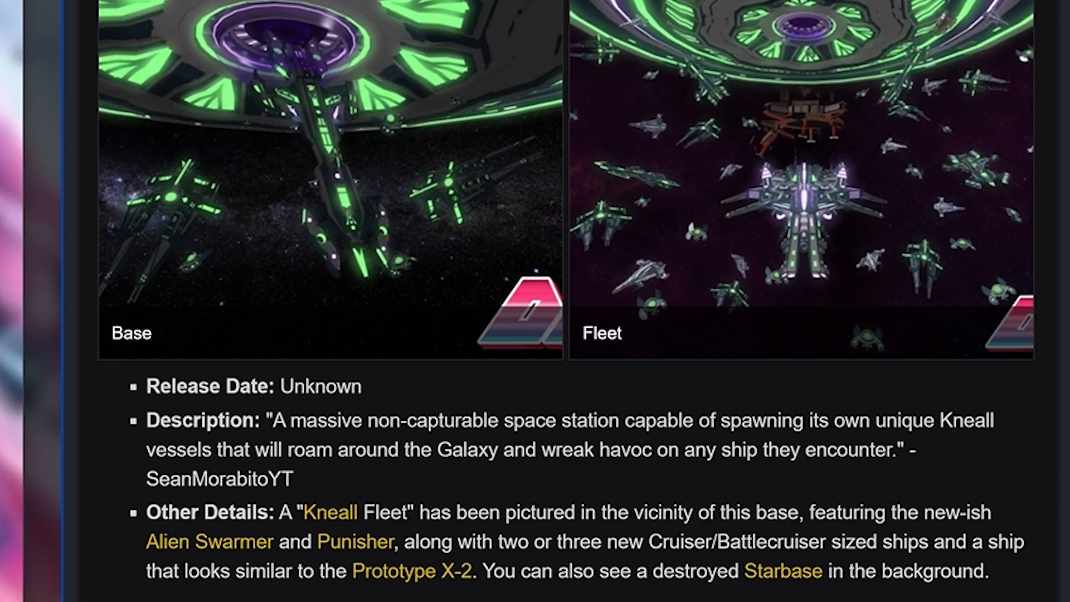
{"action": "scroll", "scroll_direction": "down", "scroll_amount": 3}
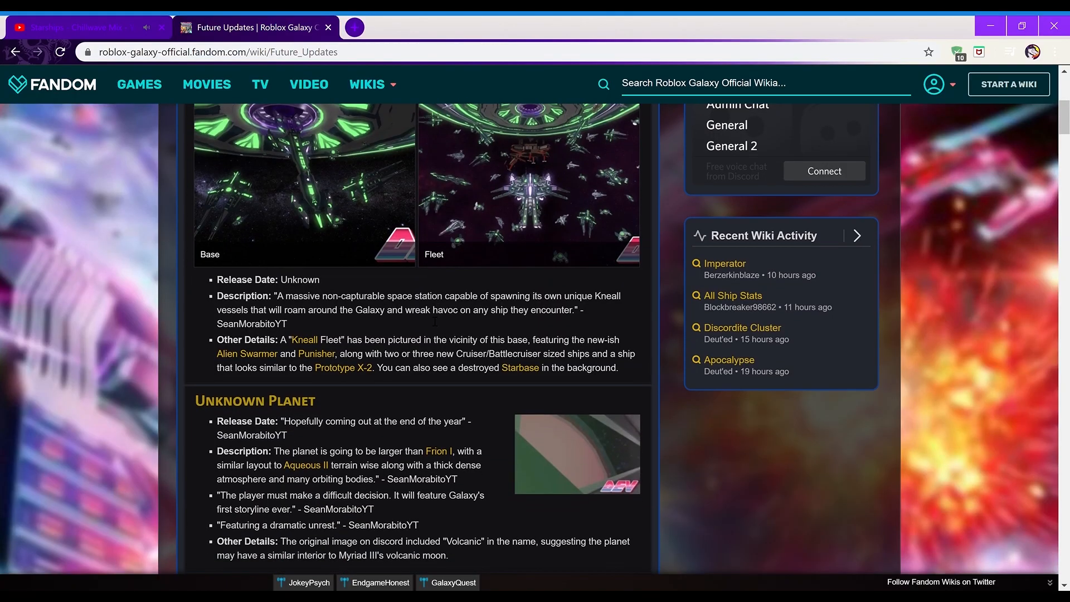
{"action": "scroll", "scroll_direction": "down", "scroll_amount": 3}
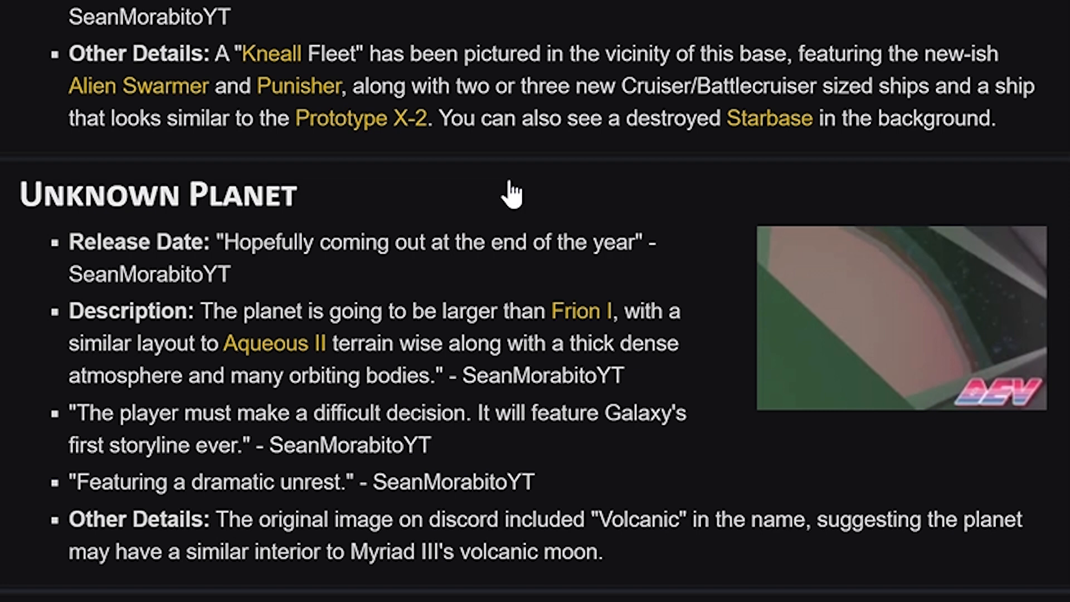
{"action": "left_click", "coordinate": [901, 317]}
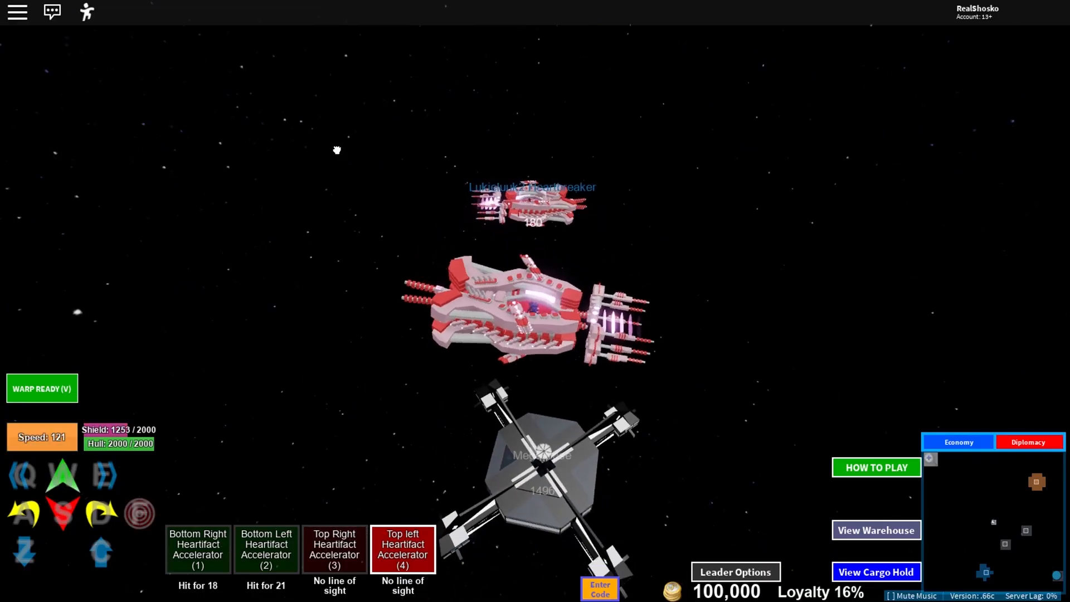
Step: Switch to the Roblox Galaxy game showing a red ship beside a starbase
{"action": "left_click", "coordinate": [42, 388]}
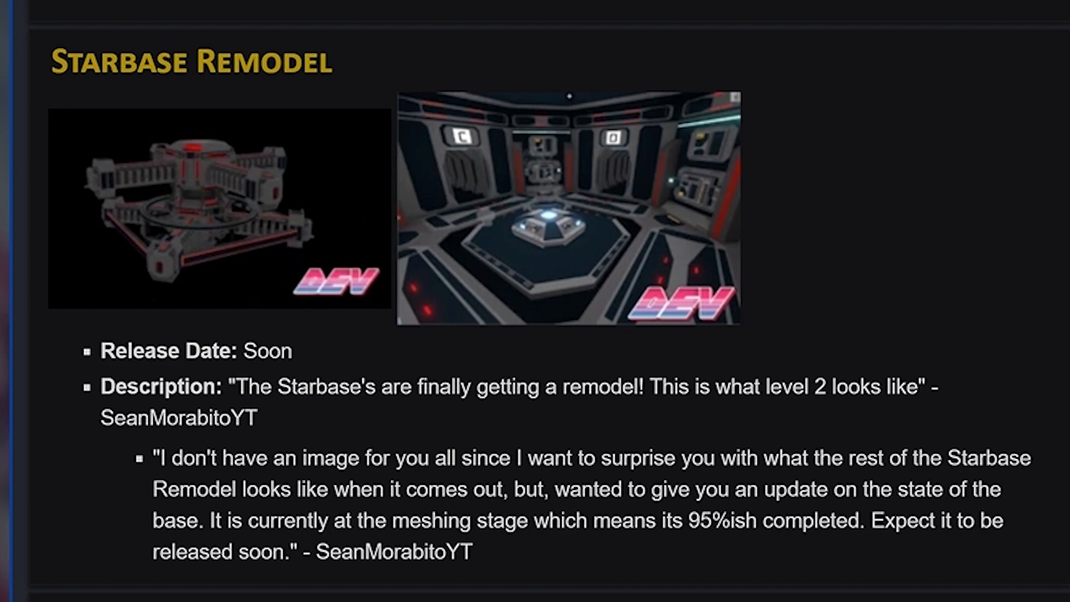
Step: Enlarge the Aque II Dev.jpg thumbnail in the gallery lightbox
{"action": "left_click", "coordinate": [569, 208]}
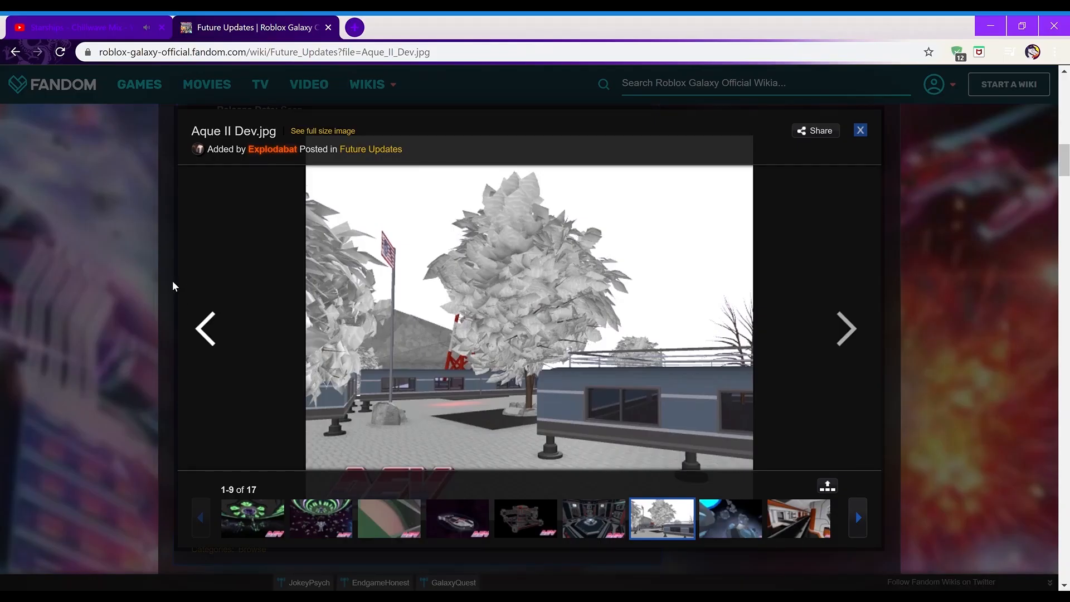
Step: Close the lightbox to return to the Aqueous II Remodel images and description
{"action": "left_click", "coordinate": [860, 130]}
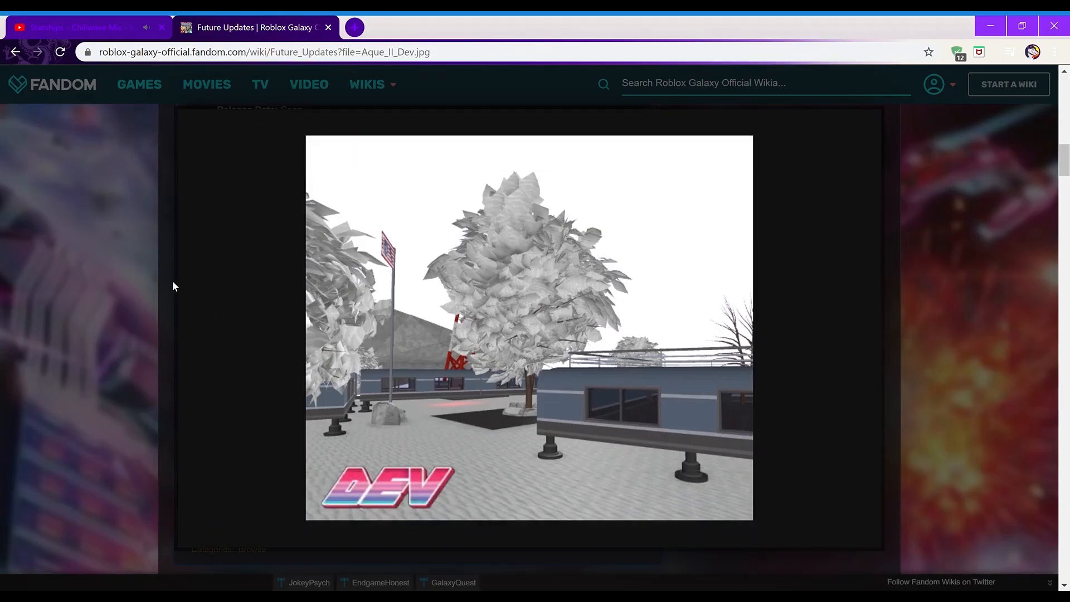
{"action": "left_click", "coordinate": [529, 326]}
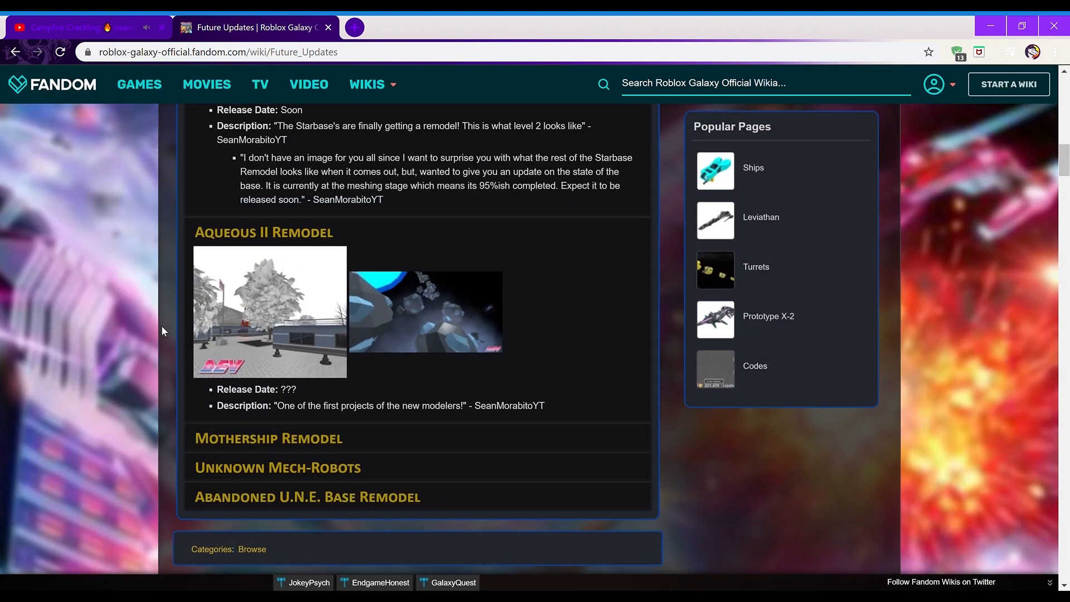
{"action": "scroll", "scroll_direction": "down", "scroll_amount": 3}
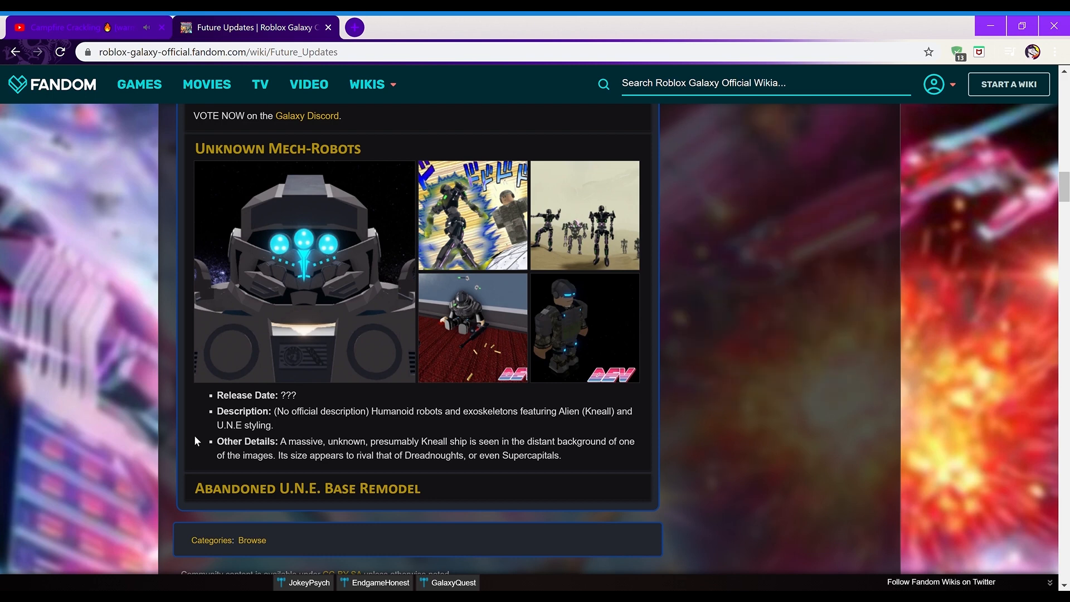
{"action": "mouse_move", "coordinate": [472, 224]}
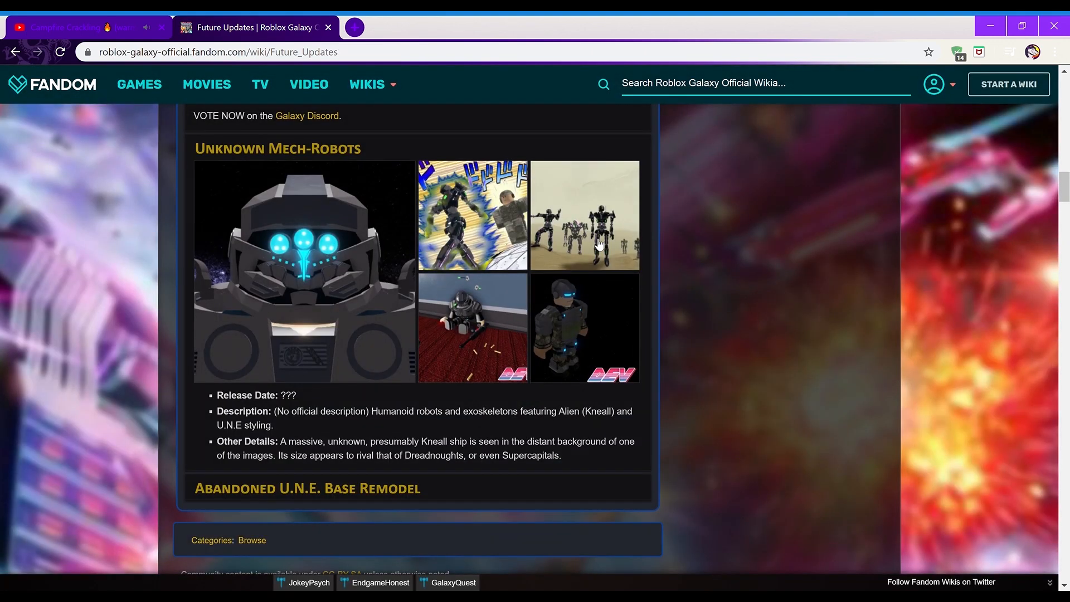
Step: View an Unknown Mech-Robots image, then scroll to Abandoned U.N.E. Base Remodel
{"action": "left_click", "coordinate": [584, 214]}
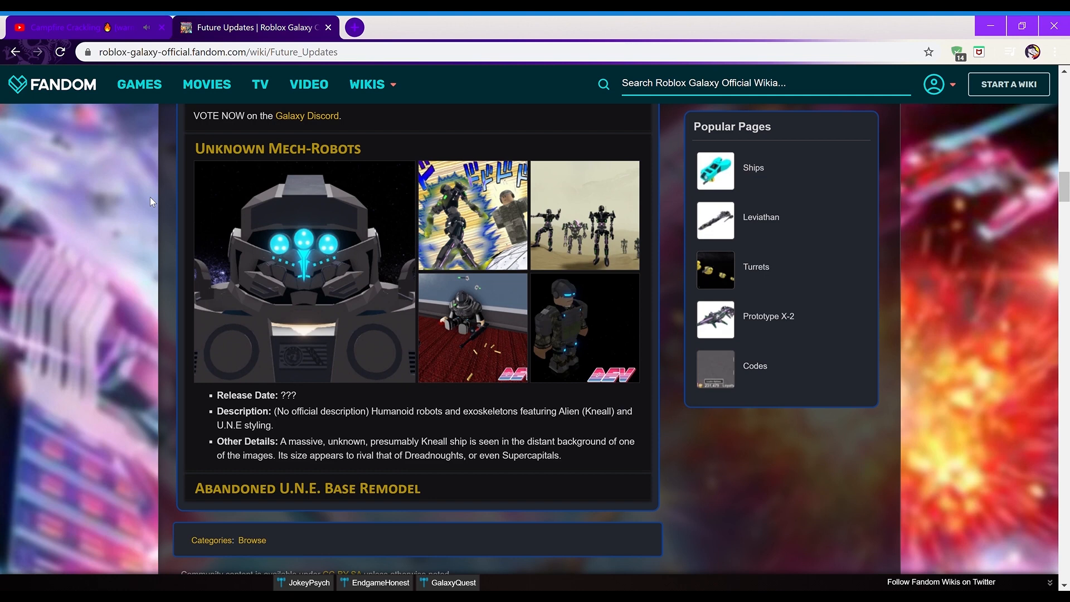
{"action": "scroll", "scroll_direction": "down", "scroll_amount": 3}
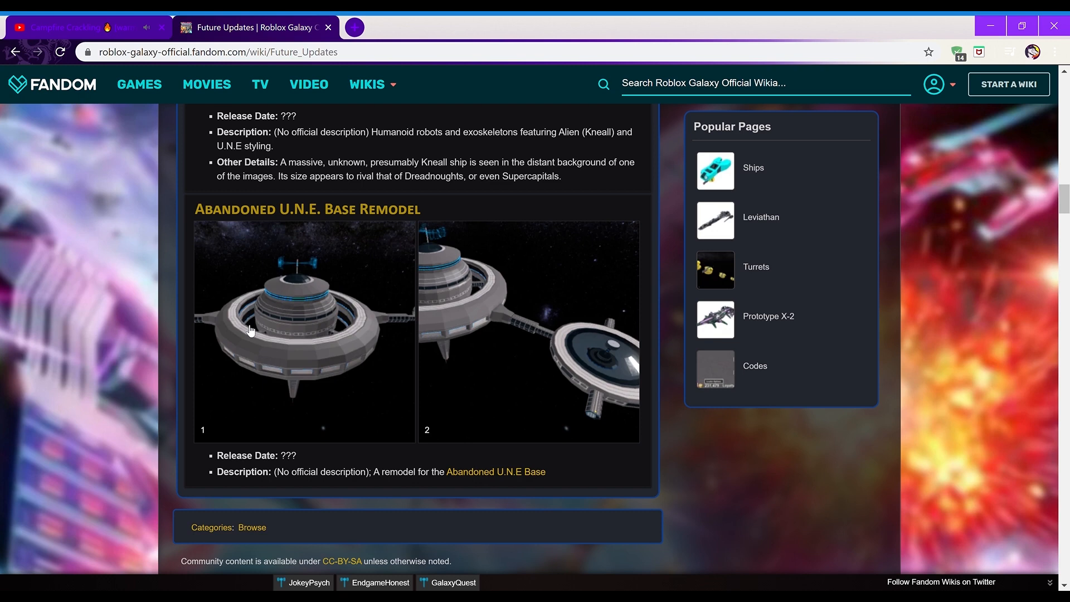
Step: Enlarge the first U.N.E. Base Remodel image and advance to the second
{"action": "left_click", "coordinate": [304, 330]}
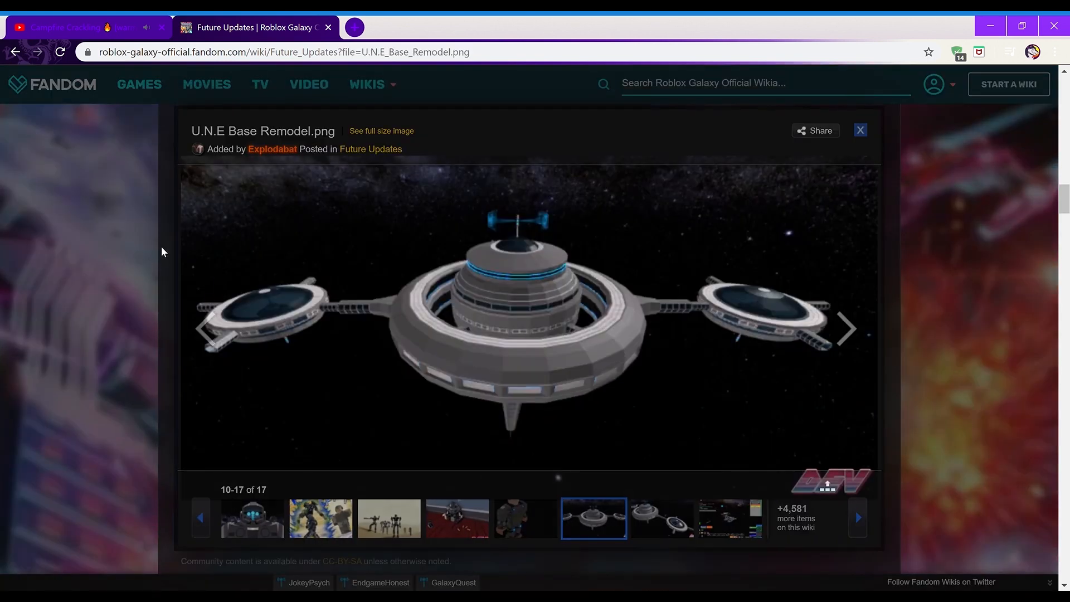
{"action": "left_click", "coordinate": [846, 328]}
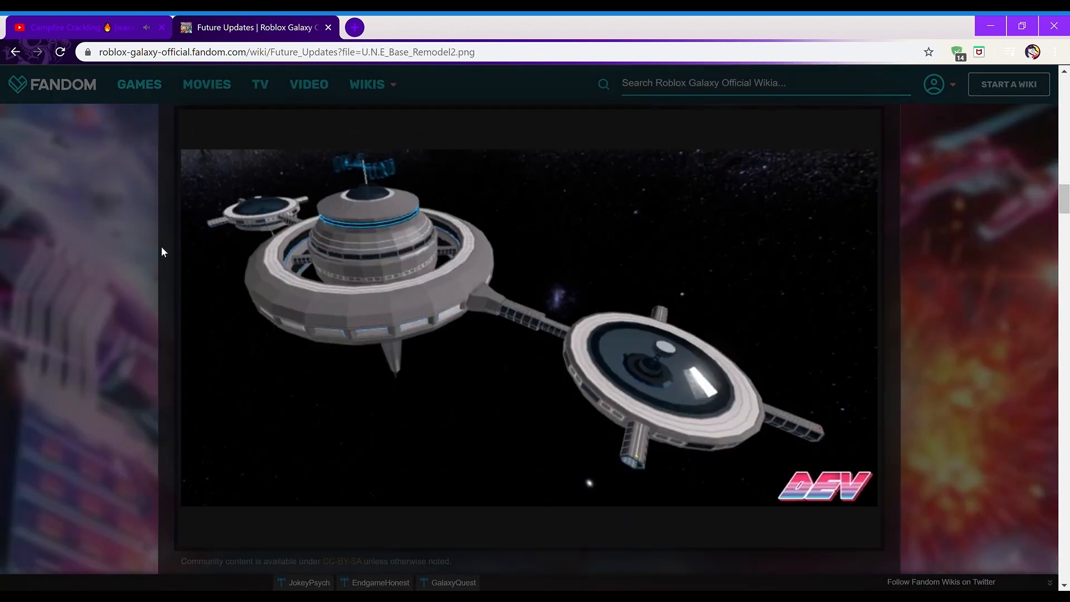